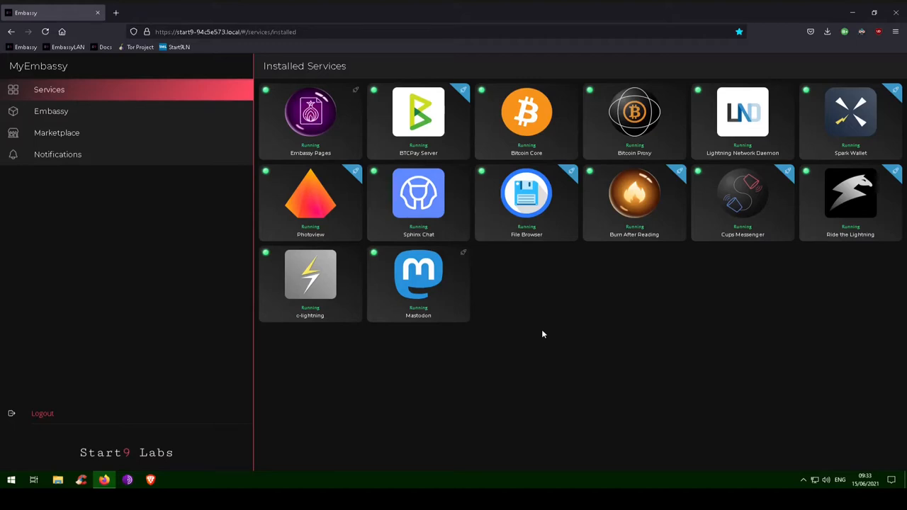
pyautogui.moveTo(57, 139)
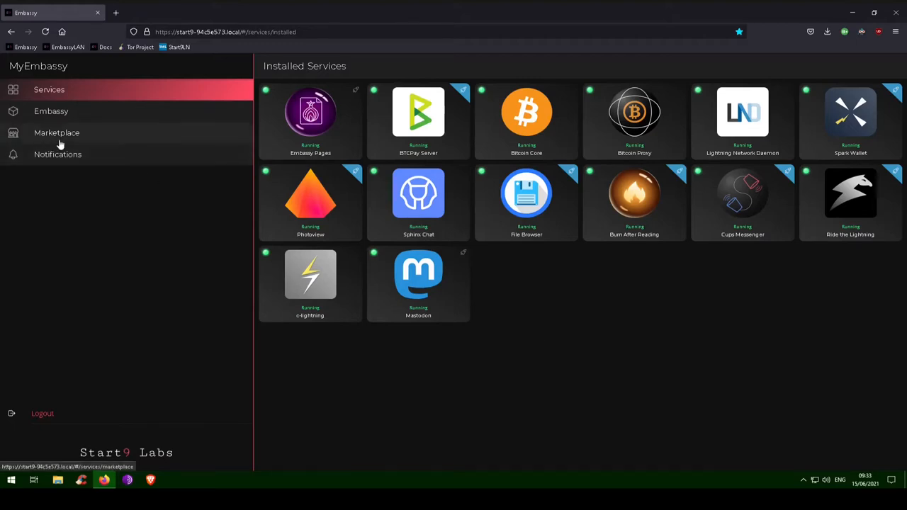
# Step: Locate the Bitwarden RS listing in the Marketplace catalogue
pyautogui.click(57, 133)
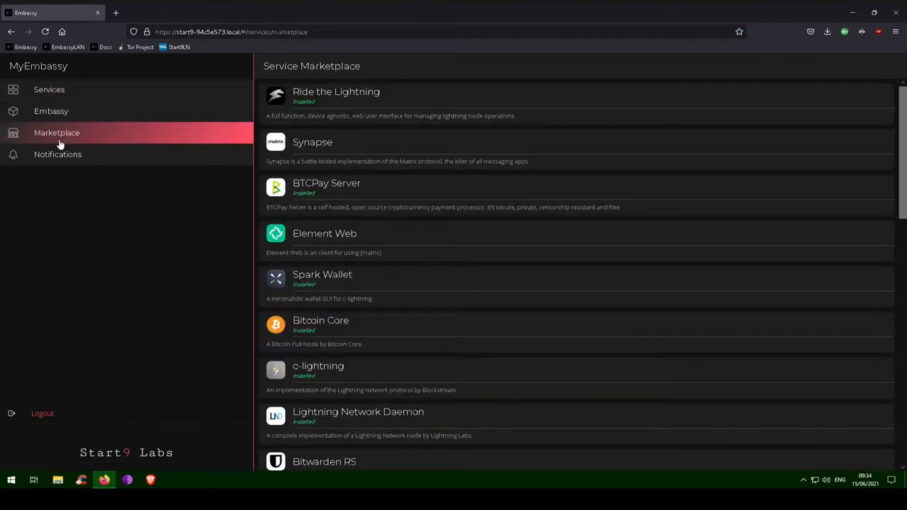
pyautogui.moveTo(396, 327)
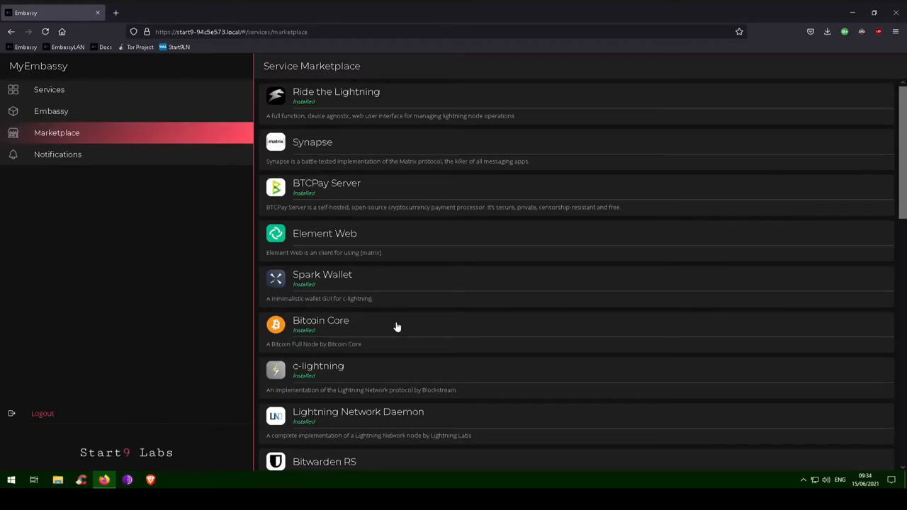
pyautogui.scroll(-3)
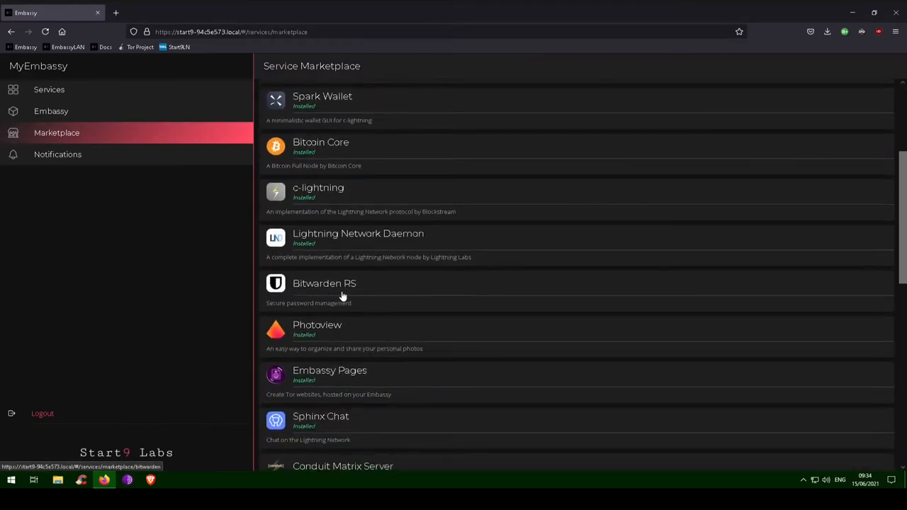
pyautogui.click(323, 283)
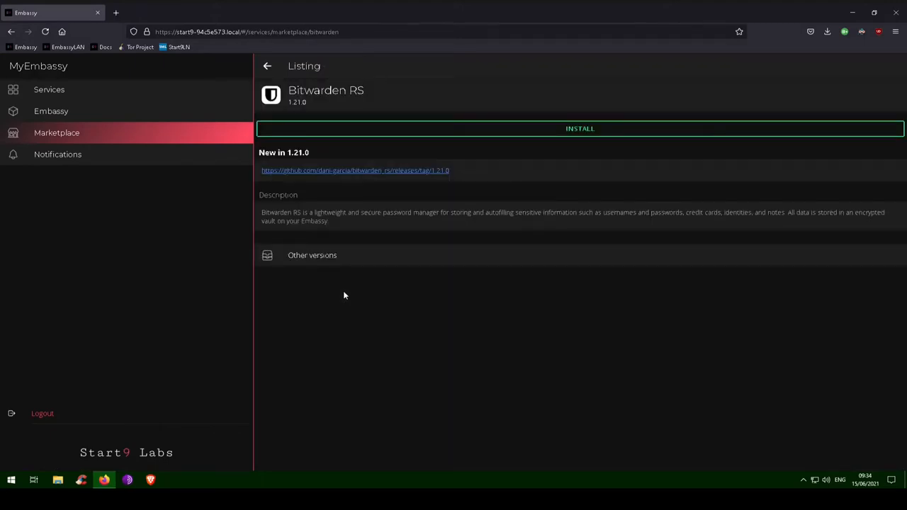
# Step: Start the Bitwarden RS installation and confirm it, dismissing the progress notice
pyautogui.click(580, 128)
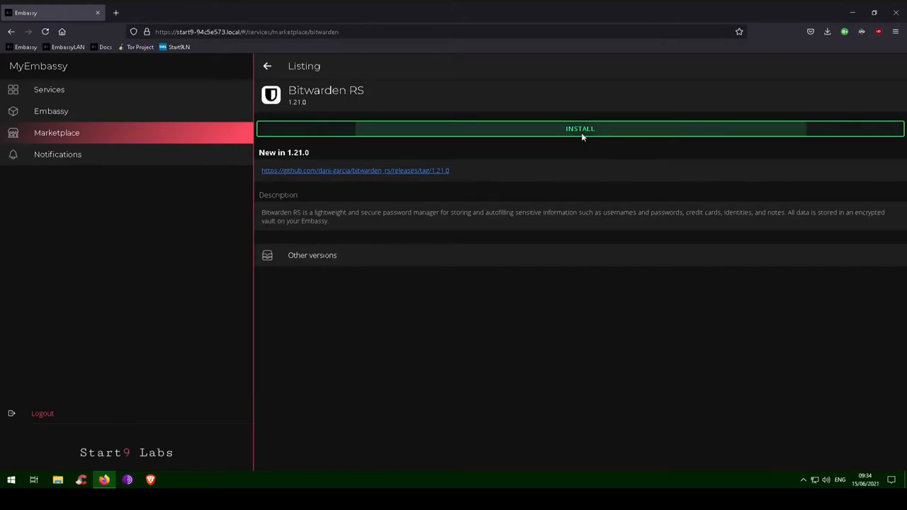
pyautogui.click(579, 128)
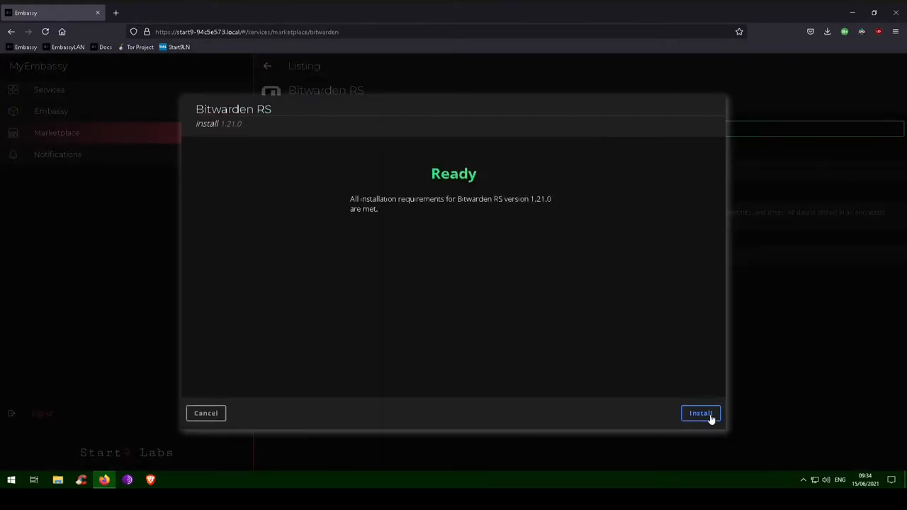
pyautogui.click(700, 414)
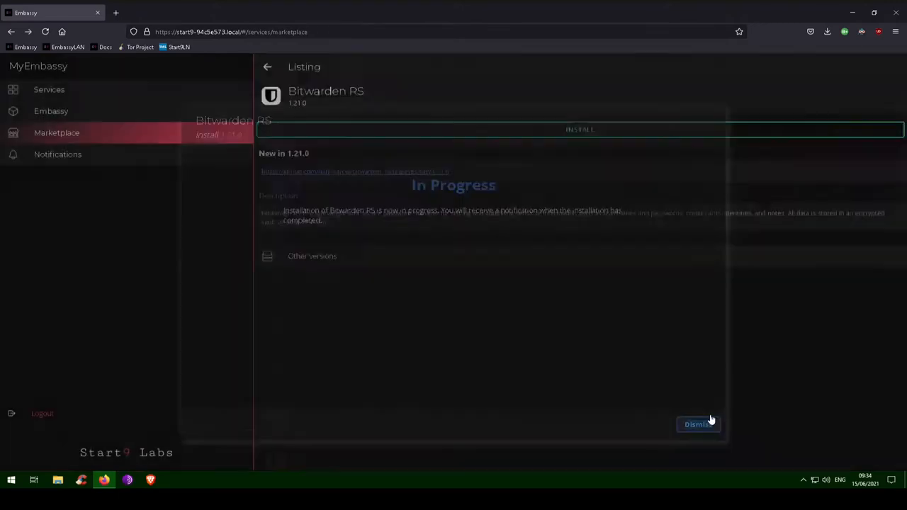
pyautogui.click(698, 425)
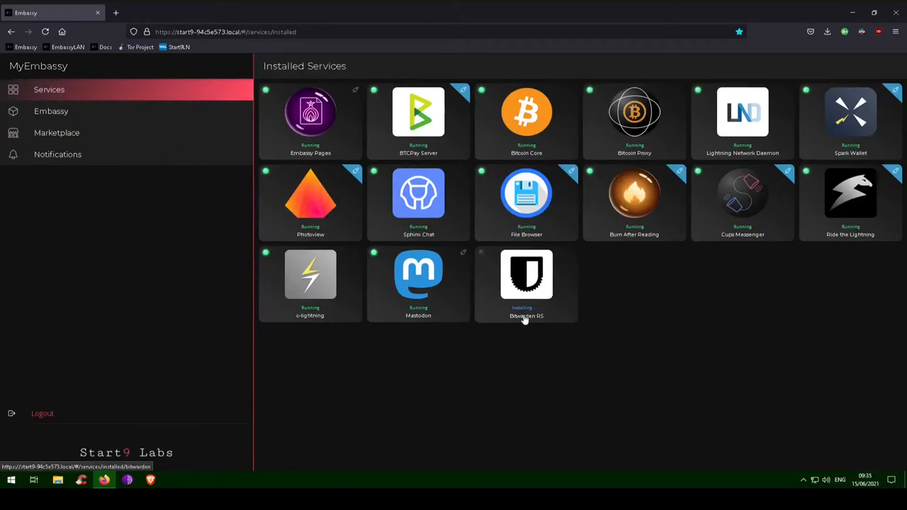
# Step: Accept the default Admin Token for Bitwarden RS and save its configuration
pyautogui.click(527, 276)
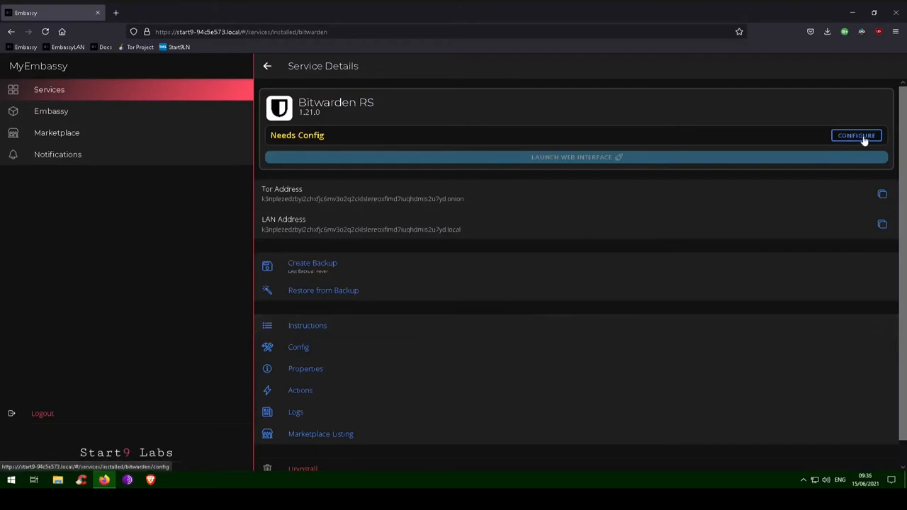
pyautogui.click(855, 136)
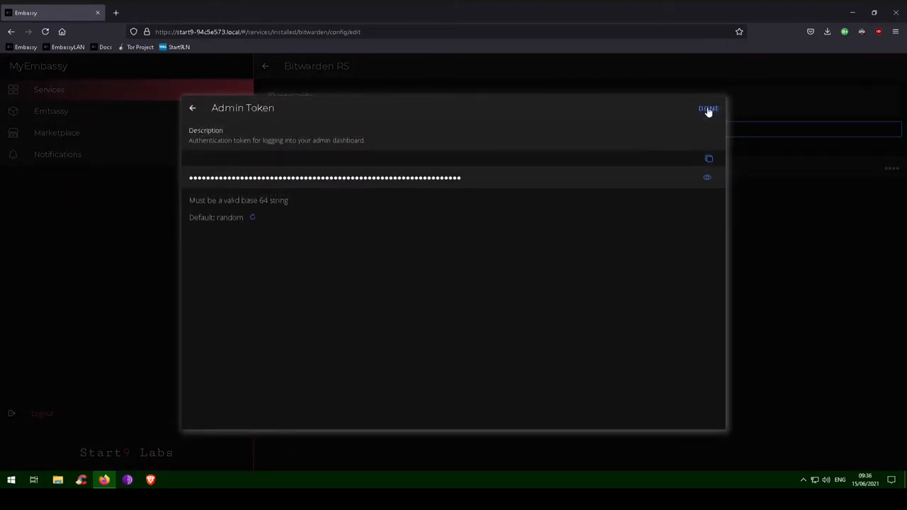
pyautogui.click(708, 108)
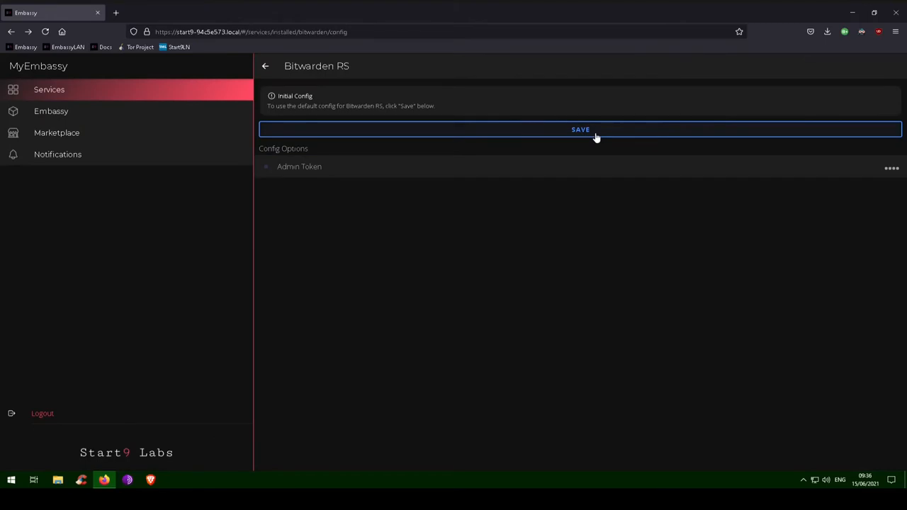
pyautogui.click(581, 129)
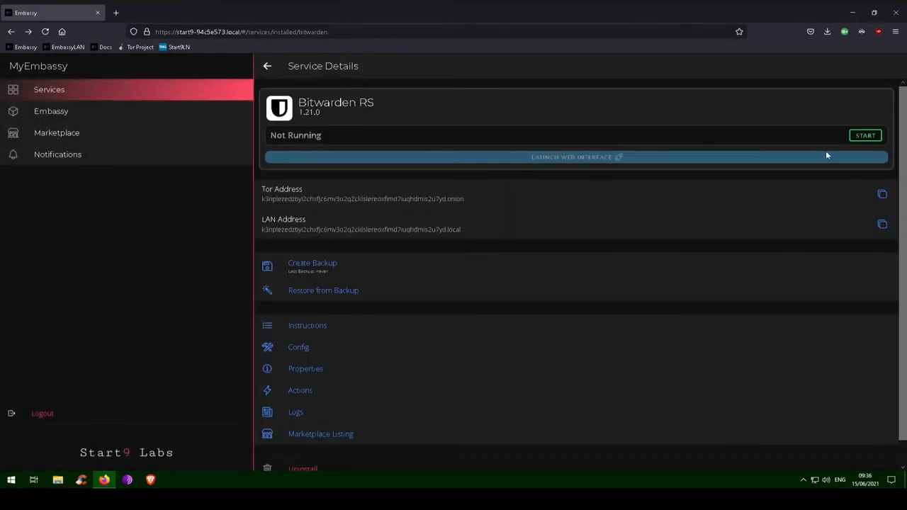
# Step: Start the Bitwarden RS service and review its usage instructions
pyautogui.click(864, 136)
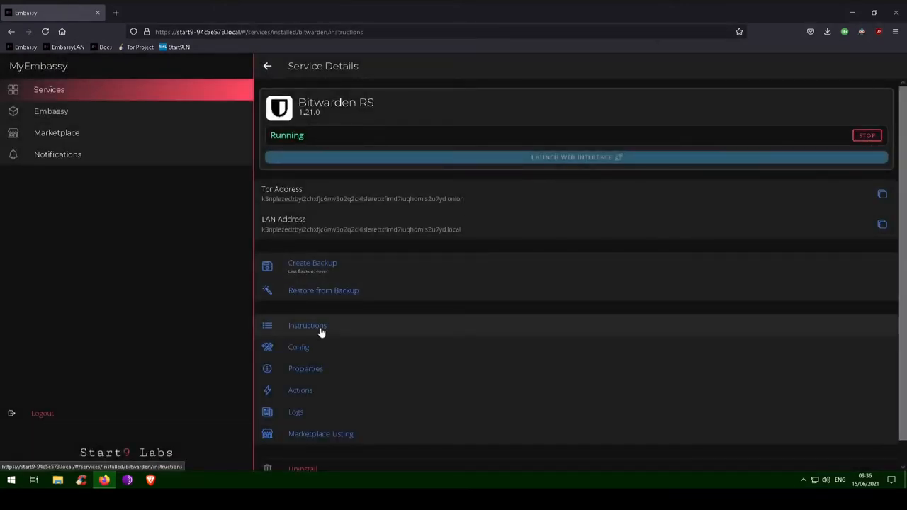
pyautogui.click(307, 325)
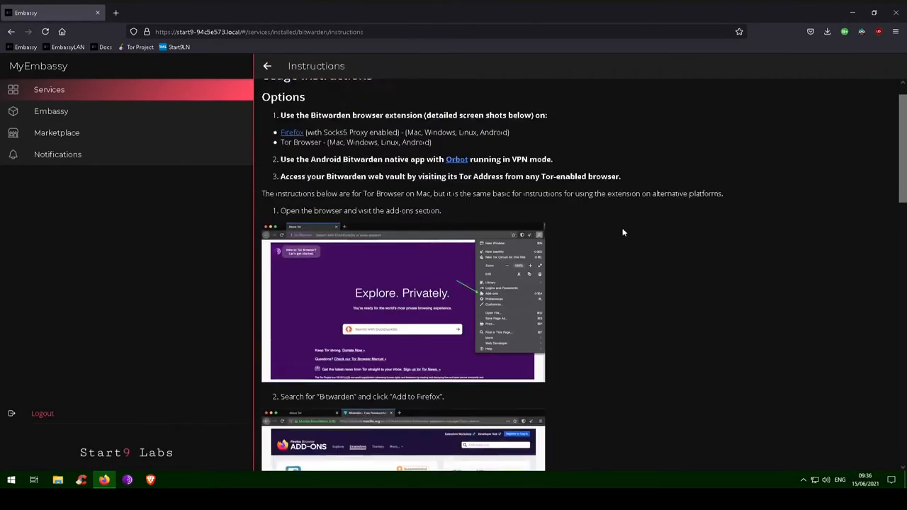
pyautogui.click(267, 66)
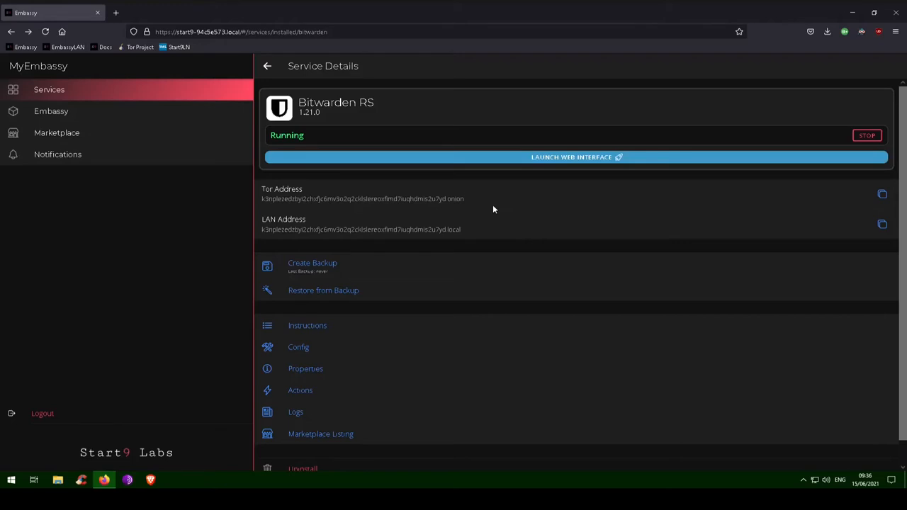
pyautogui.moveTo(556, 167)
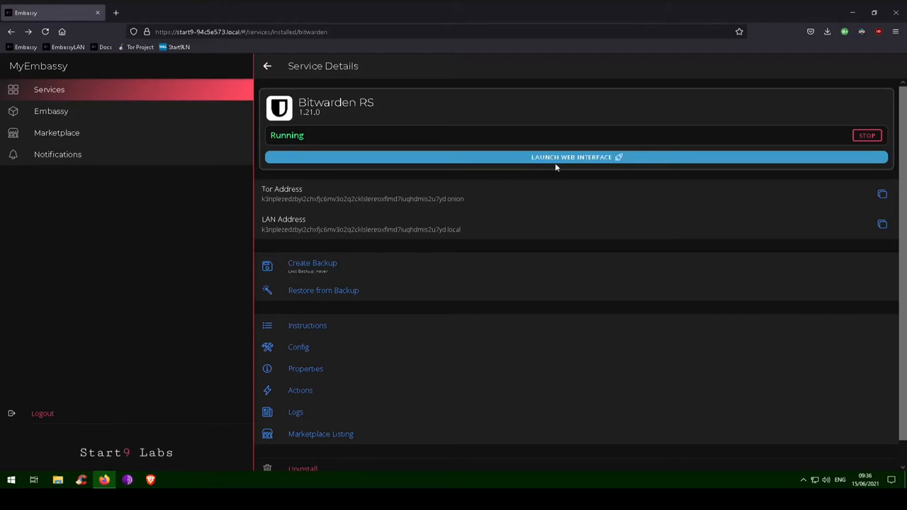
# Step: Launch the Bitwarden web vault interface over its Tor address
pyautogui.click(577, 156)
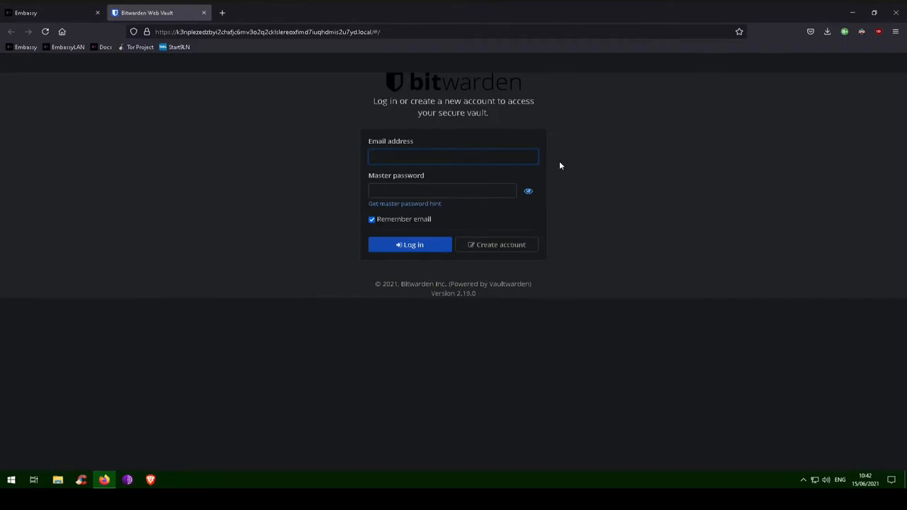
pyautogui.click(453, 156)
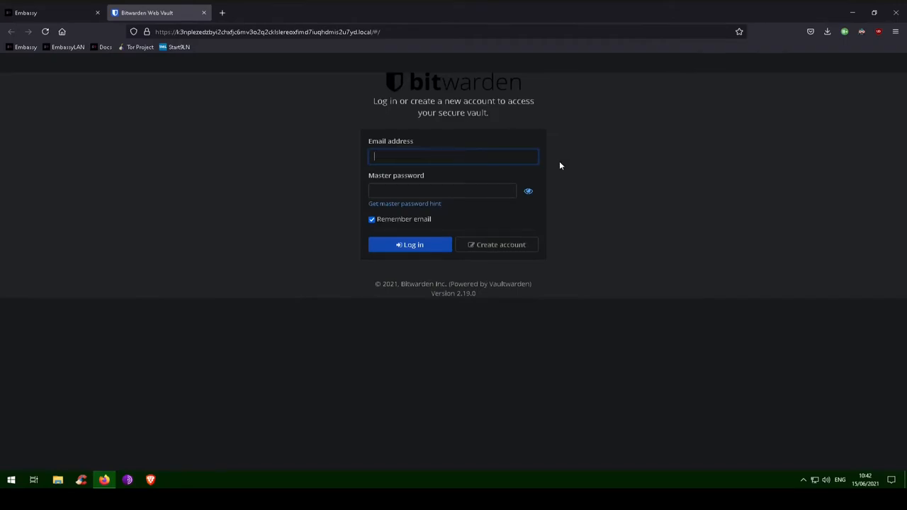
pyautogui.click(496, 244)
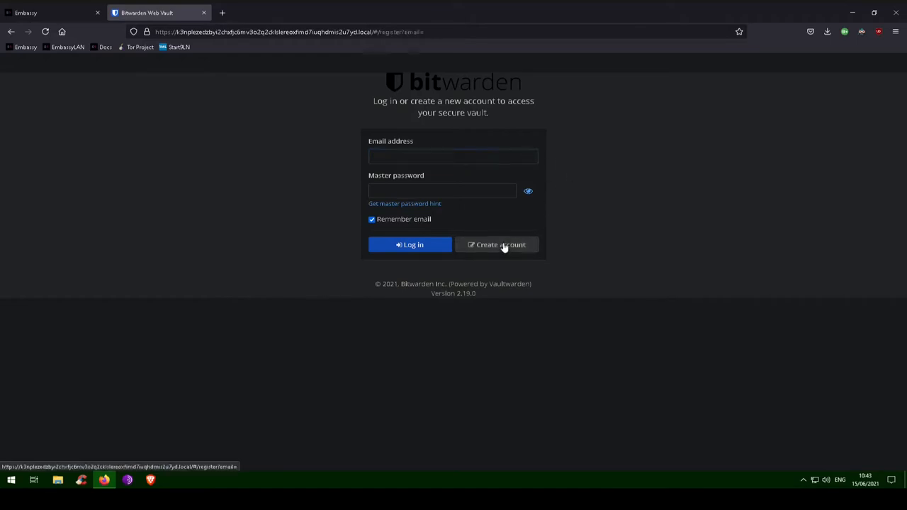
# Step: Fill the registration form with email, name Test, master password and hint 'Hint hint'
pyautogui.click(496, 243)
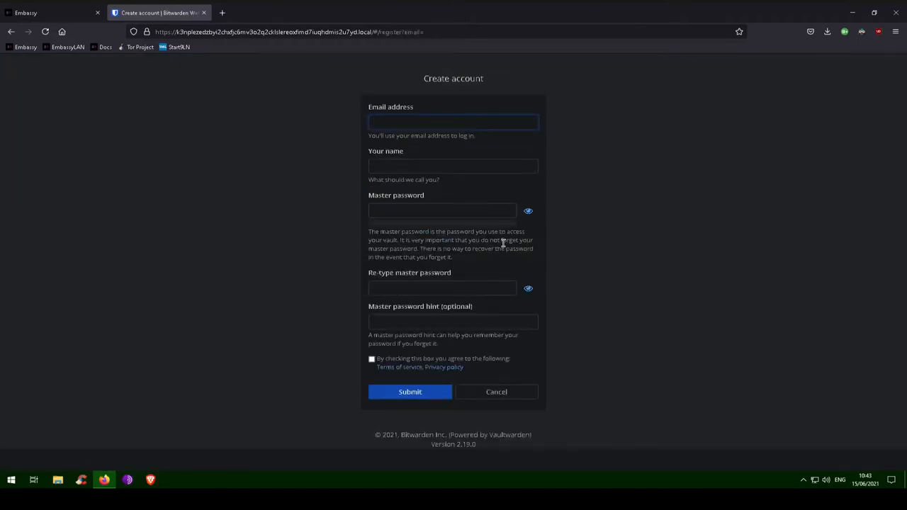
pyautogui.moveTo(578, 210)
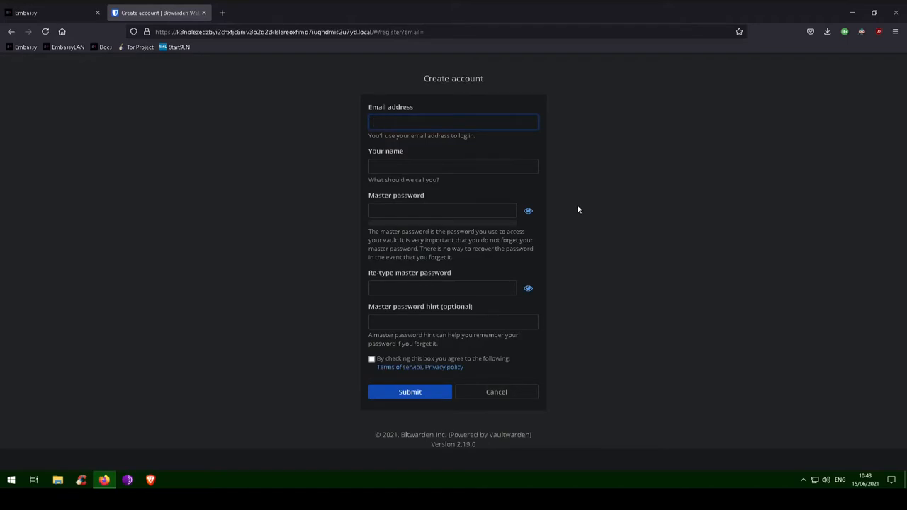
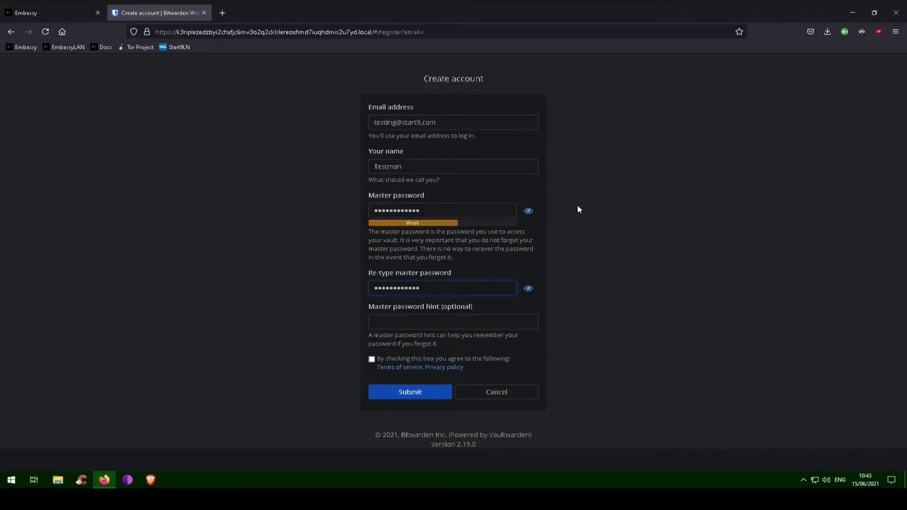
pyautogui.click(453, 322)
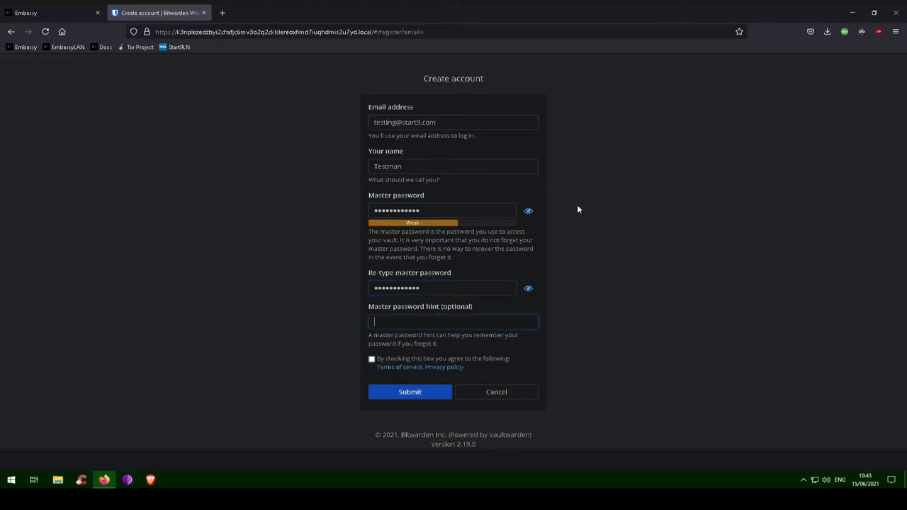
pyautogui.write('Hint hint')
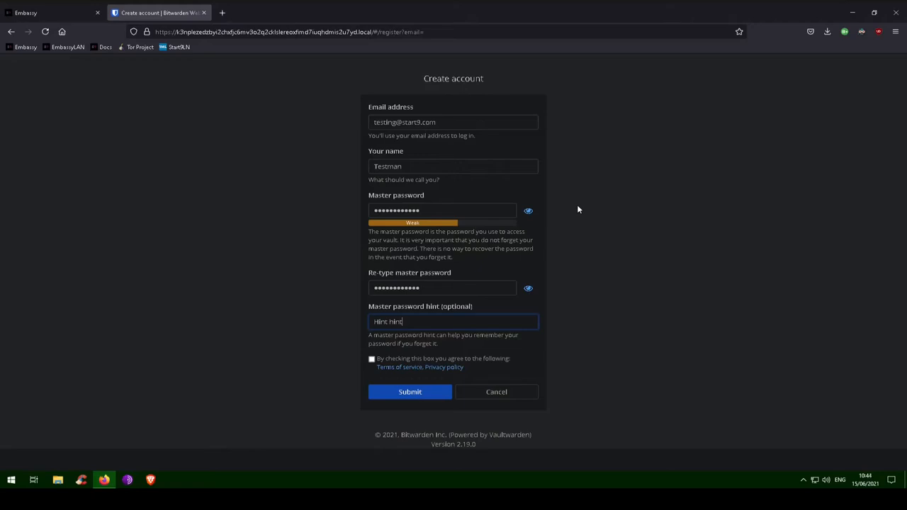
# Step: Agree to the terms, submit the registration and keep the weak master password
pyautogui.click(371, 359)
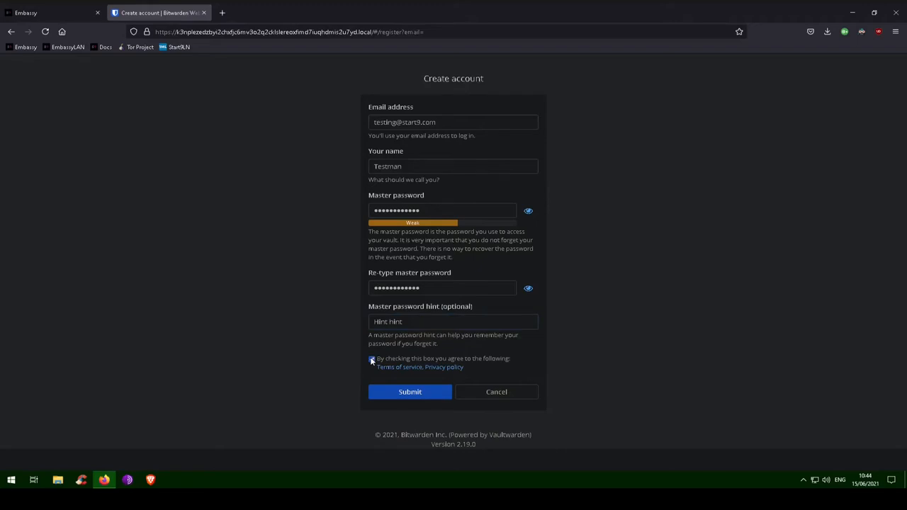
pyautogui.click(410, 391)
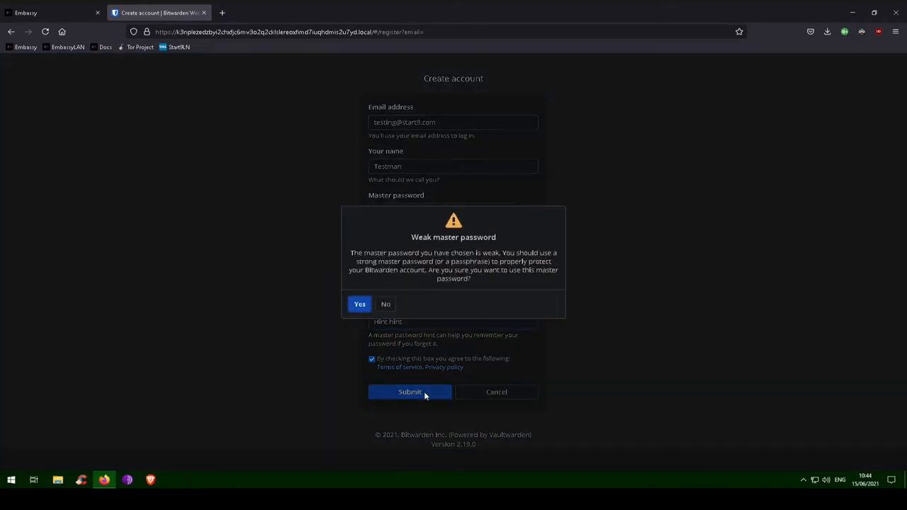
pyautogui.click(359, 304)
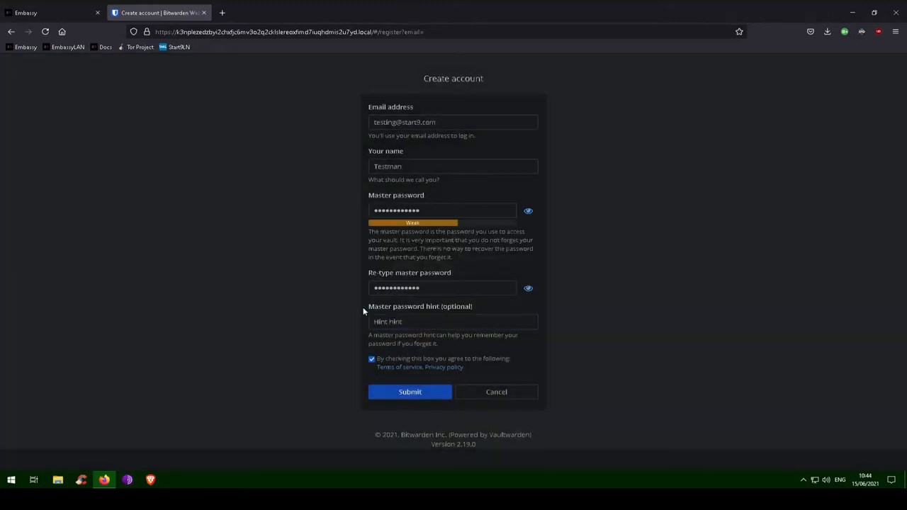
pyautogui.click(409, 391)
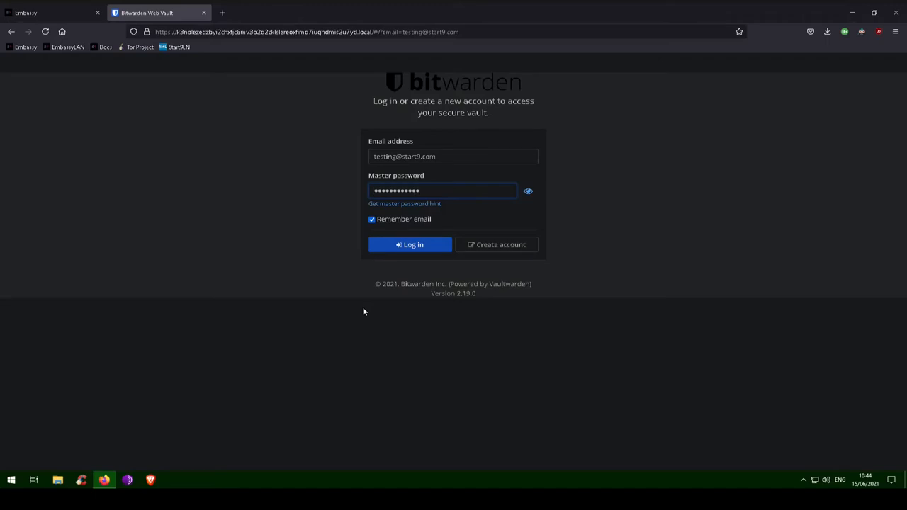
# Step: Log in to the new vault and view the password generator and account settings
pyautogui.click(409, 244)
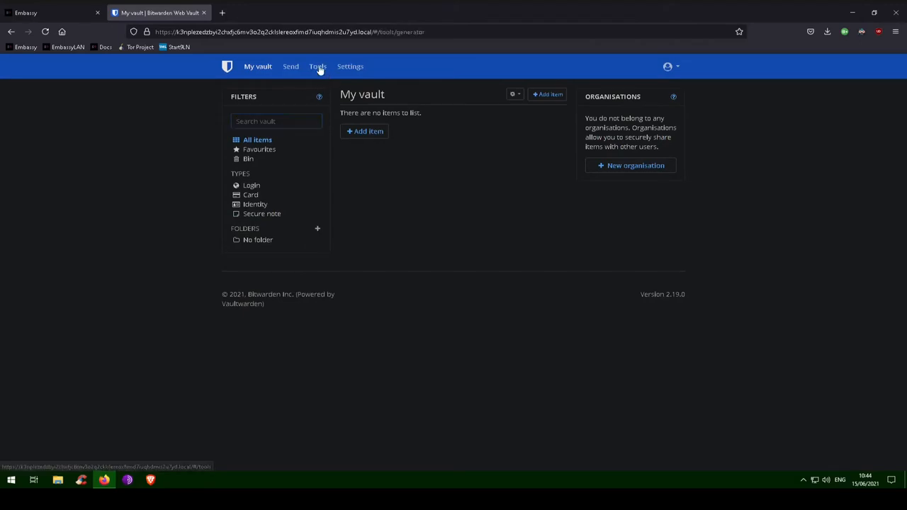
pyautogui.click(317, 66)
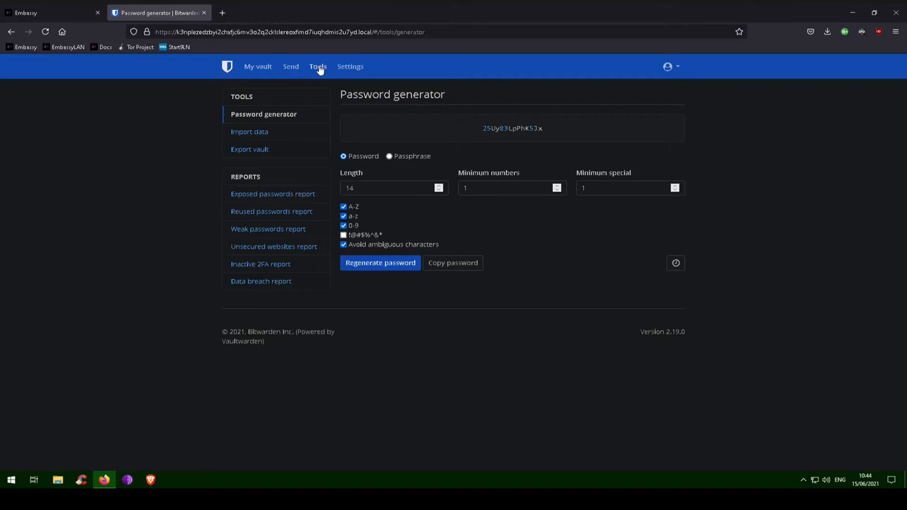
pyautogui.moveTo(312, 87)
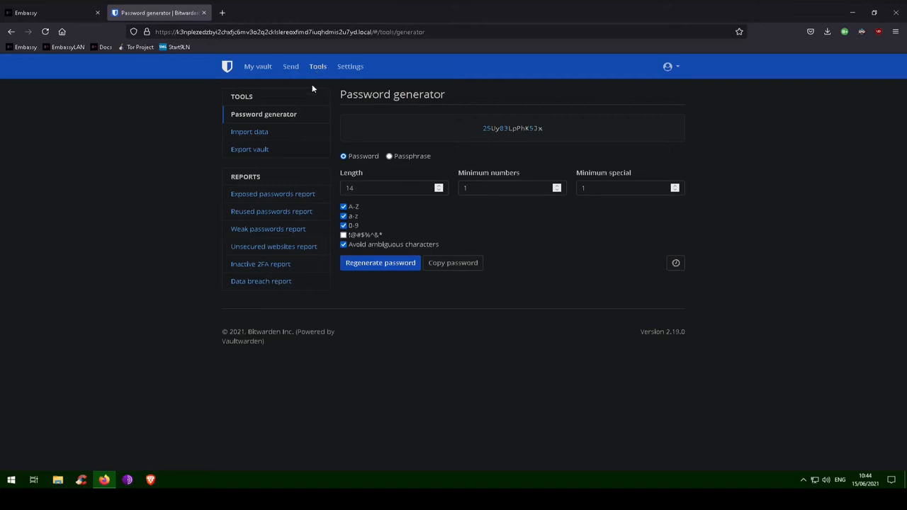
pyautogui.moveTo(249, 131)
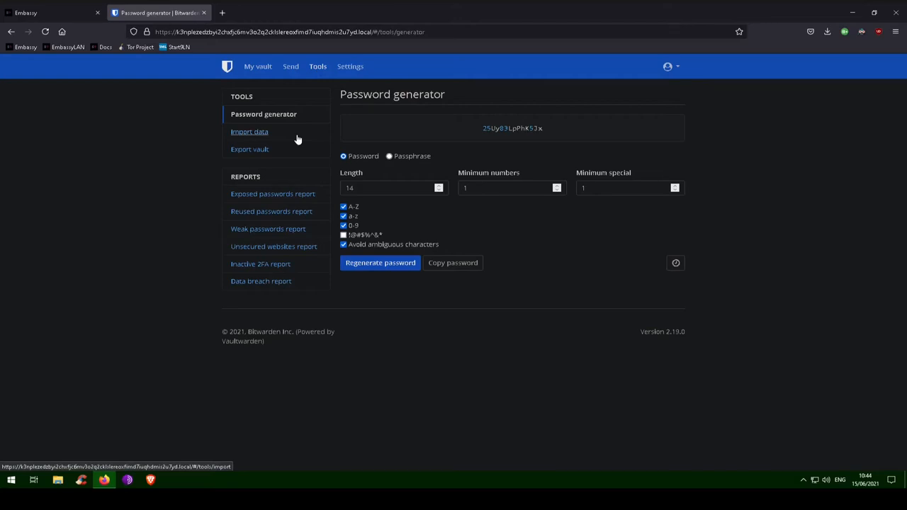
pyautogui.click(346, 67)
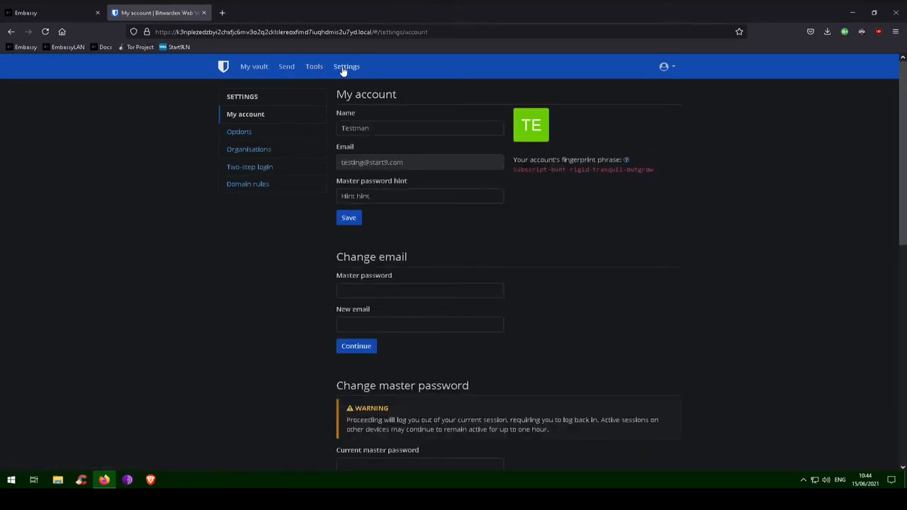
pyautogui.moveTo(291, 163)
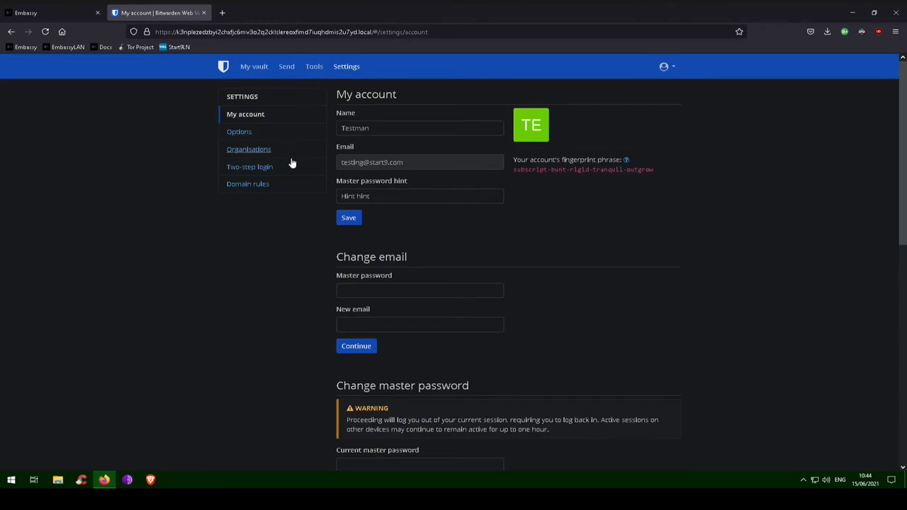
pyautogui.moveTo(249, 167)
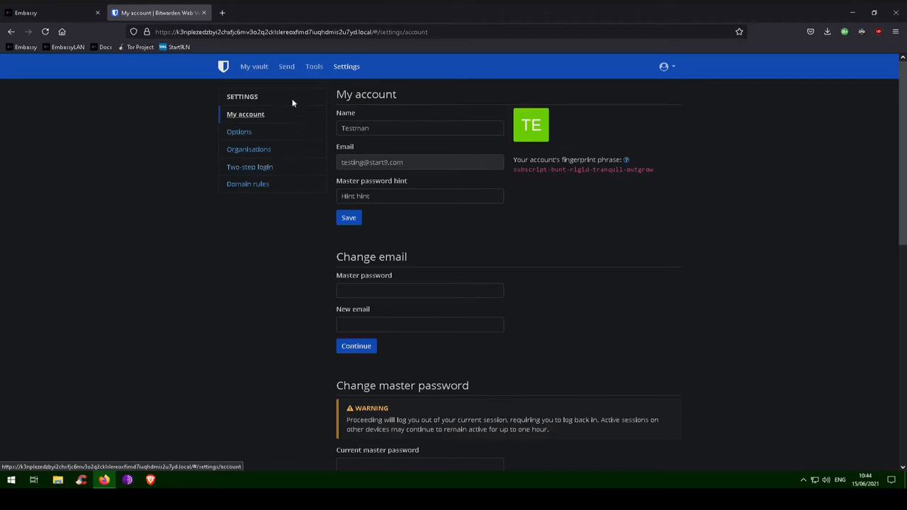
# Step: Return to My vault to add the File Browser login item
pyautogui.click(252, 67)
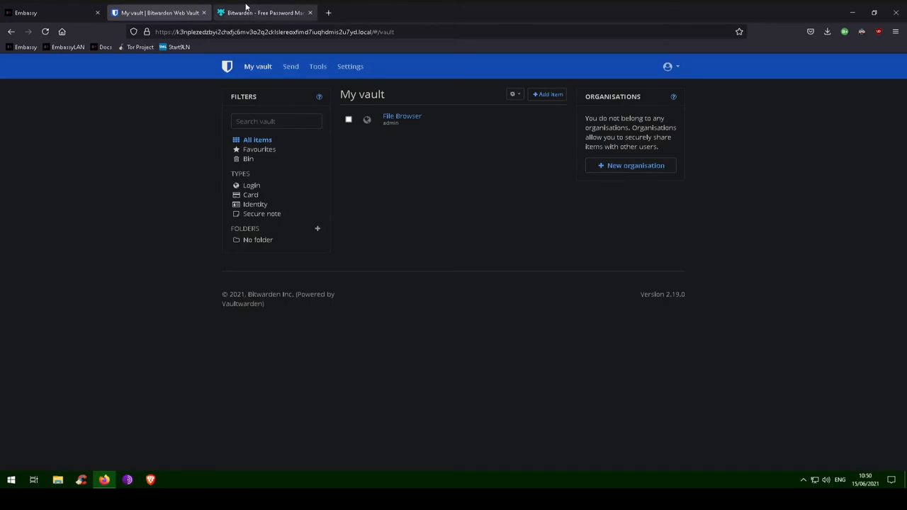
# Step: Add the Bitwarden Password Manager extension to Firefox and approve its permissions
pyautogui.click(264, 12)
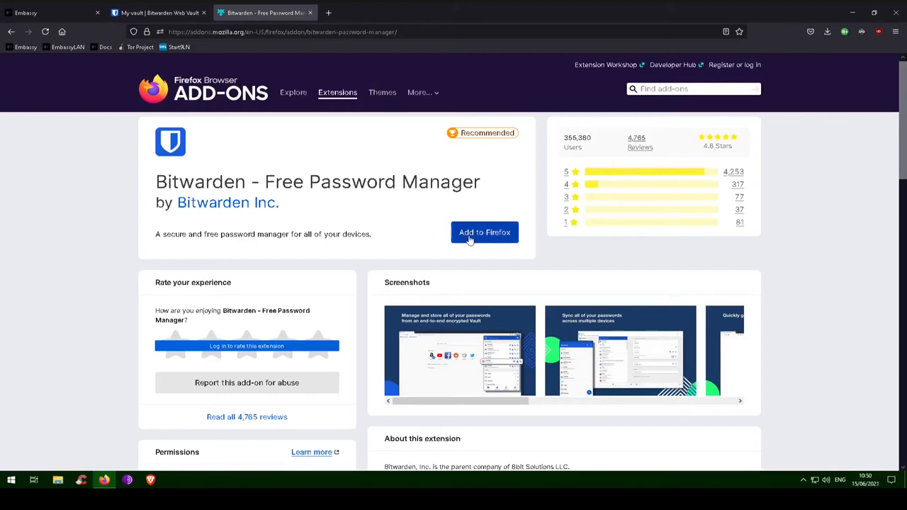
pyautogui.click(484, 233)
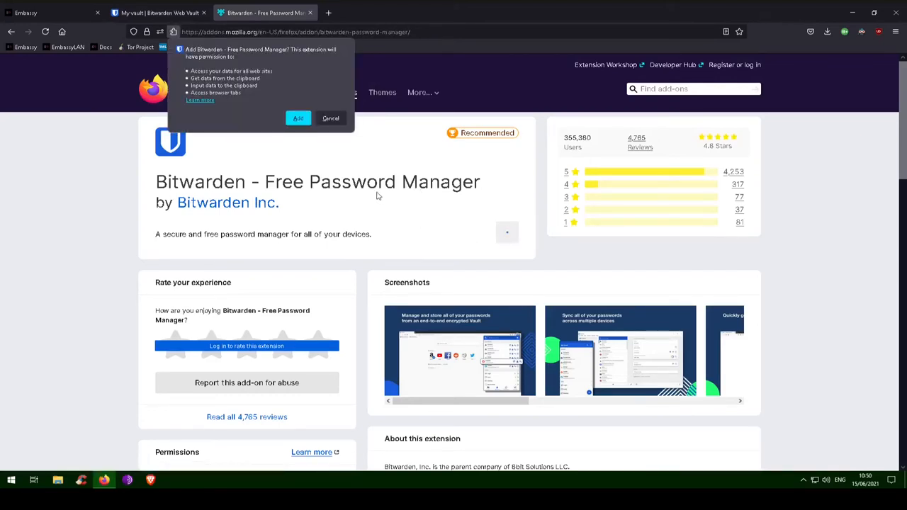
pyautogui.click(298, 119)
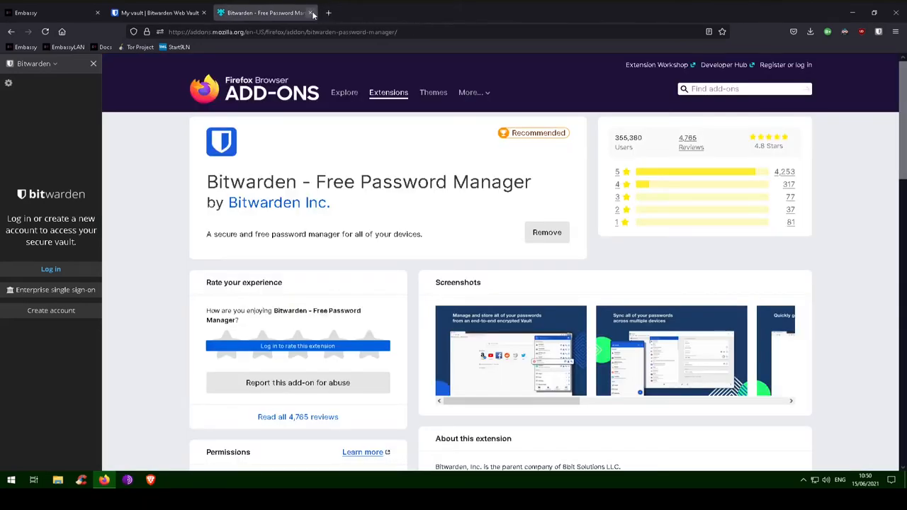
pyautogui.click(311, 13)
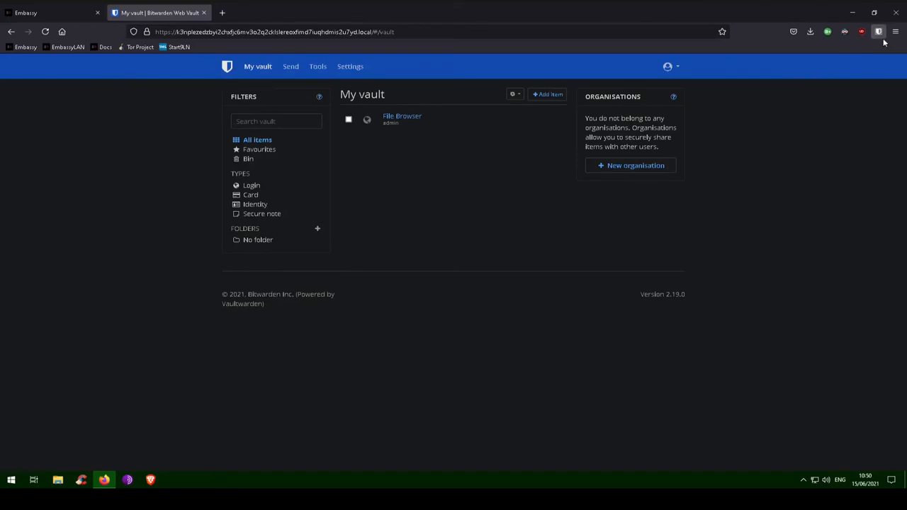
# Step: Fetch the Bitwarden RS Tor address from its Embassy service details
pyautogui.click(879, 31)
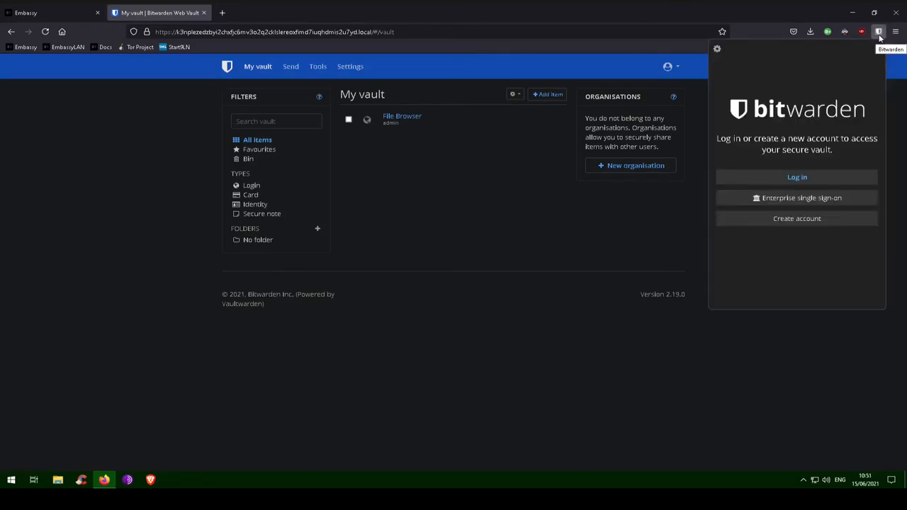
pyautogui.moveTo(717, 48)
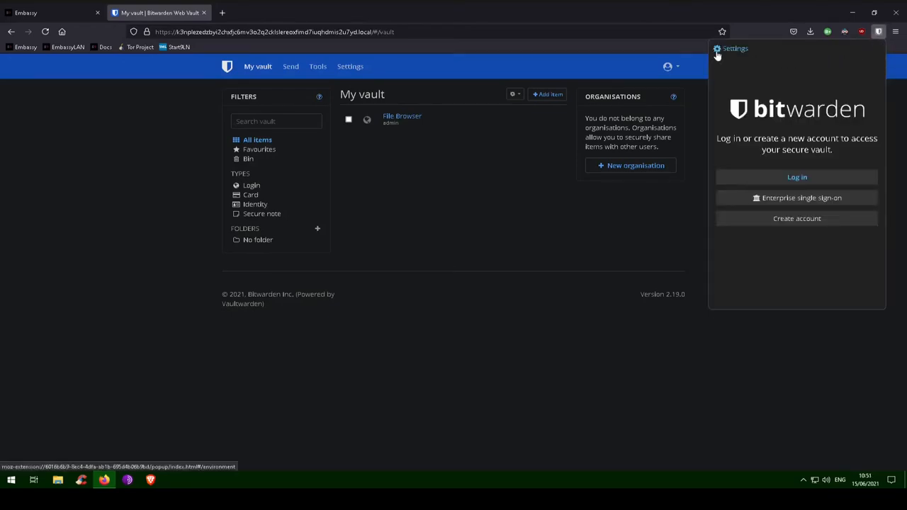
pyautogui.click(717, 48)
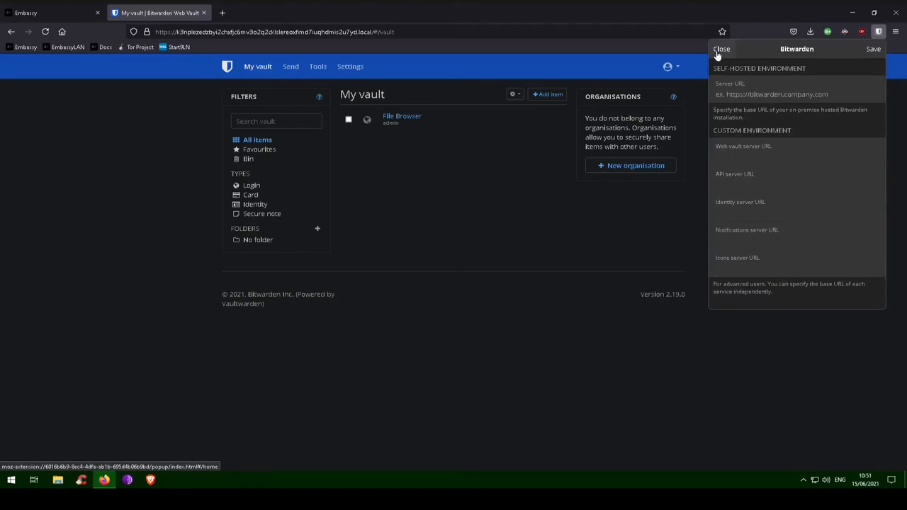
pyautogui.moveTo(734, 65)
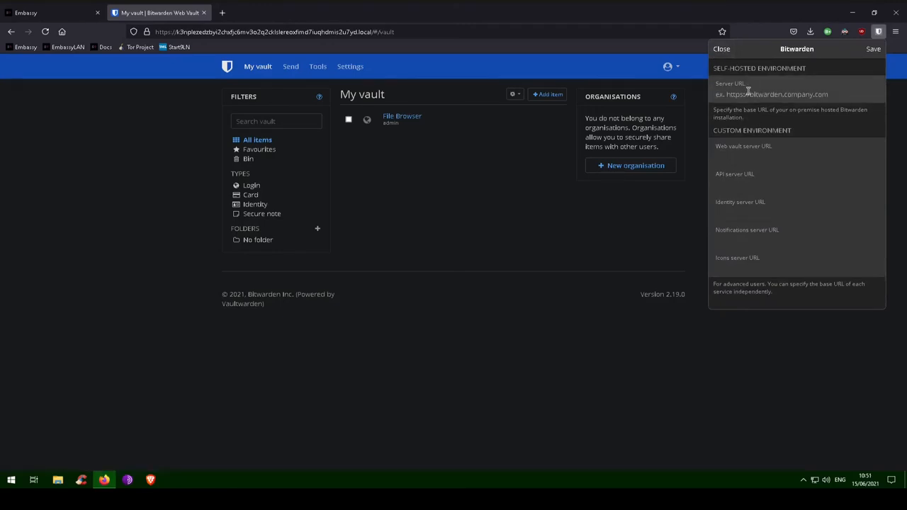
pyautogui.moveTo(25, 13)
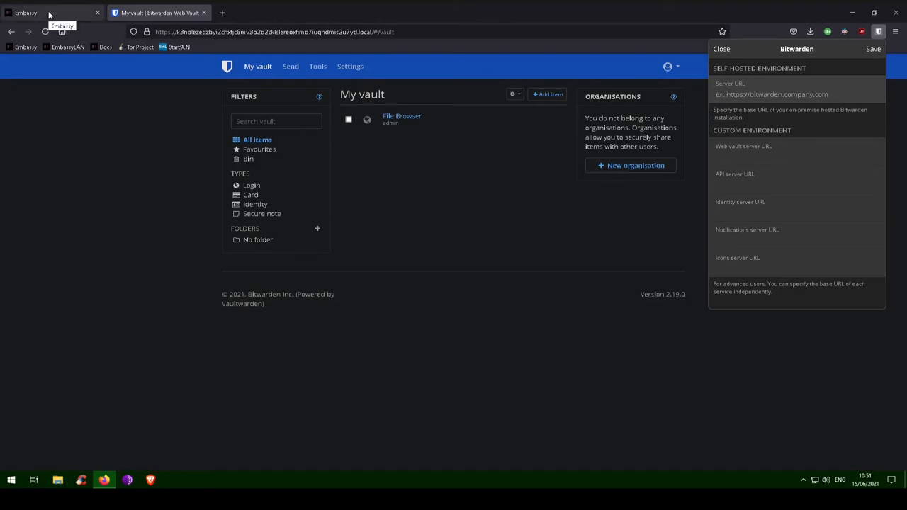
pyautogui.click(49, 12)
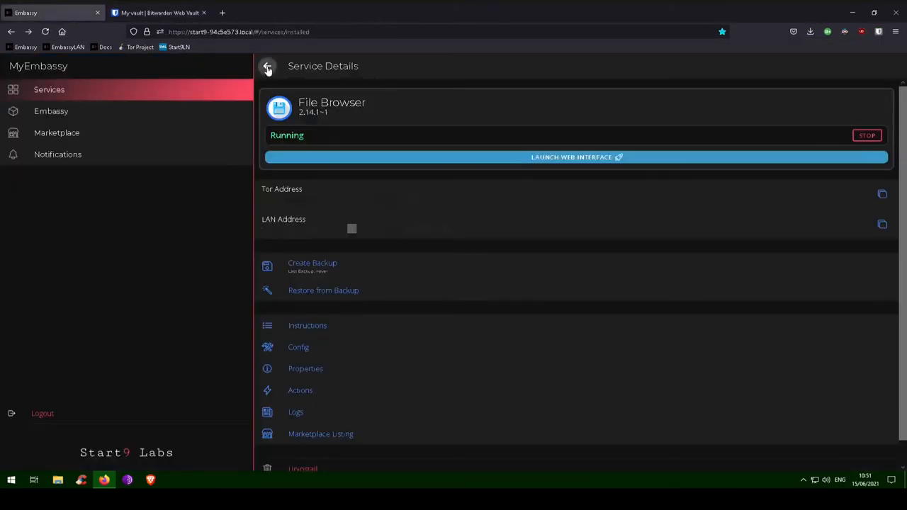
pyautogui.click(266, 66)
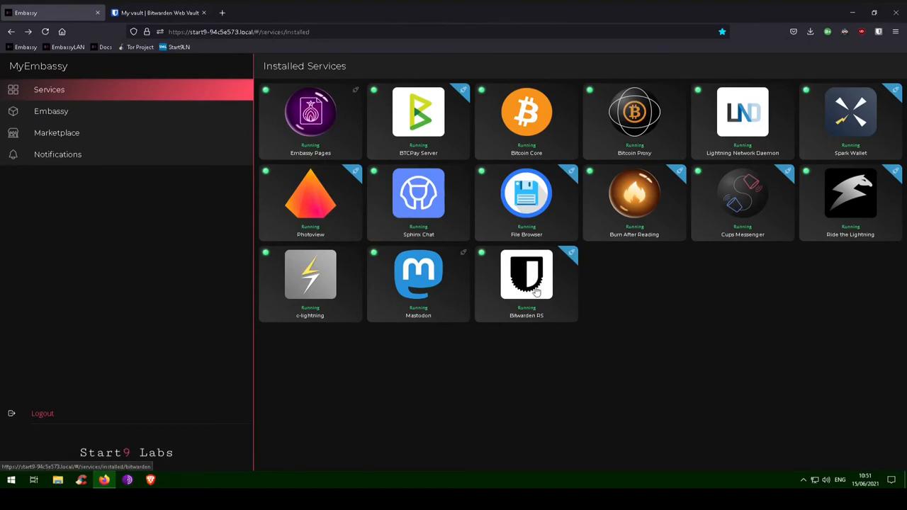
pyautogui.click(528, 275)
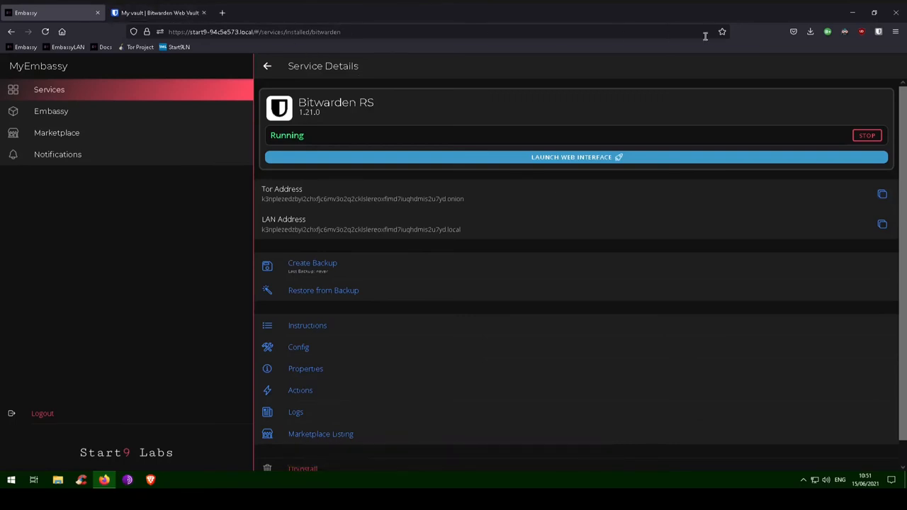
# Step: Replace the extension's self-hosted Server URL with the Tor address and save
pyautogui.click(878, 31)
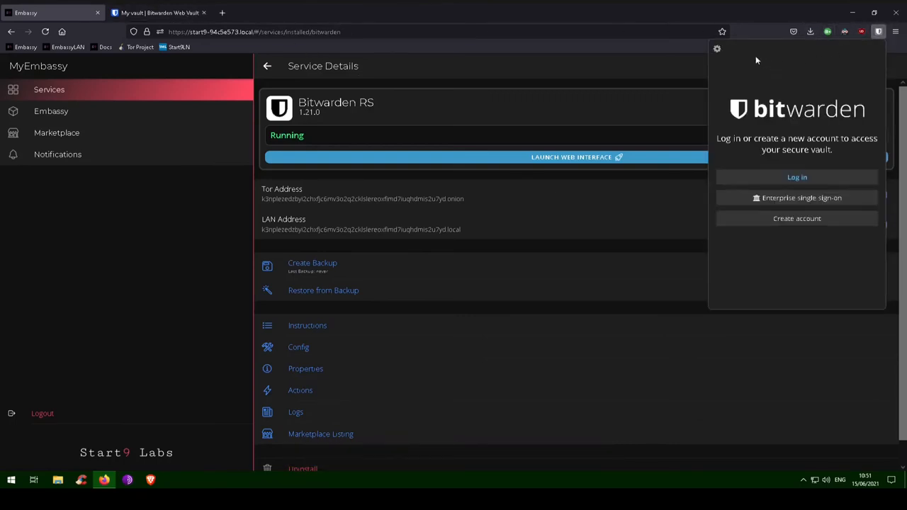
pyautogui.click(717, 48)
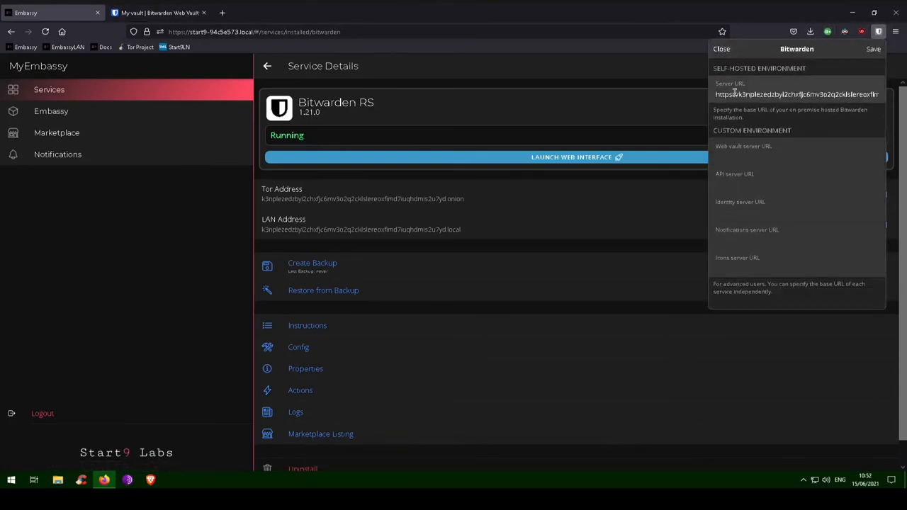
pyautogui.tripleClick(797, 94)
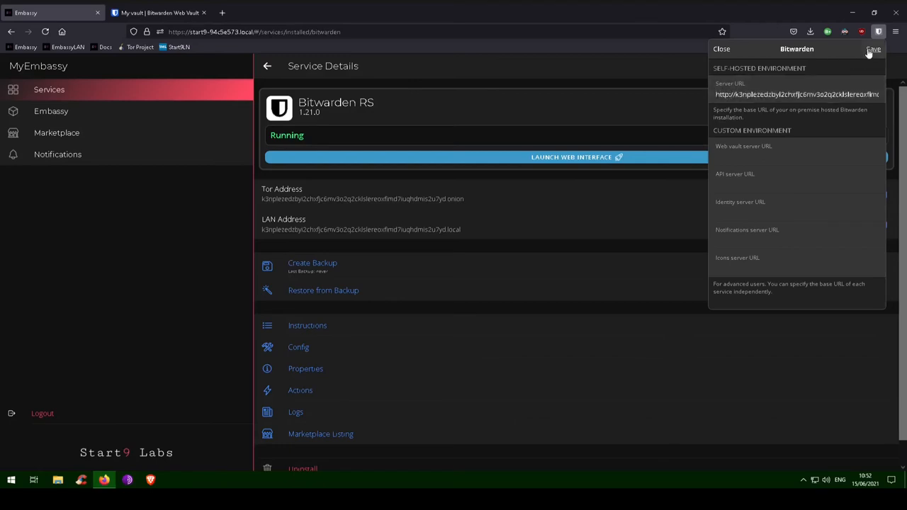
pyautogui.click(873, 48)
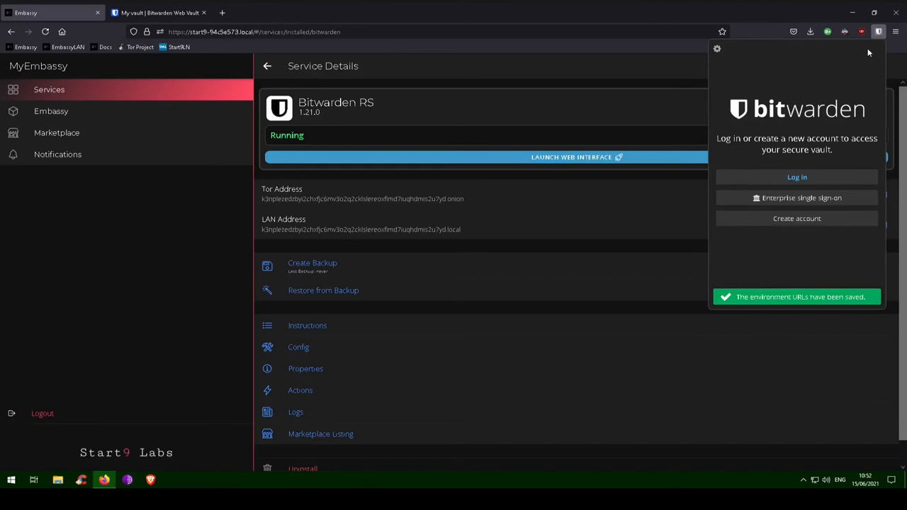
# Step: Begin logging in to the self-hosted vault from the extension with the account email
pyautogui.click(796, 175)
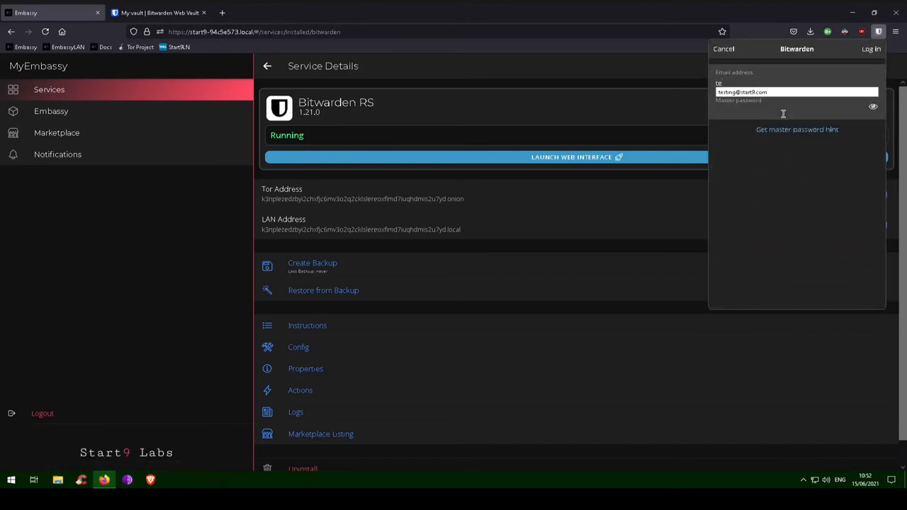
pyautogui.click(796, 113)
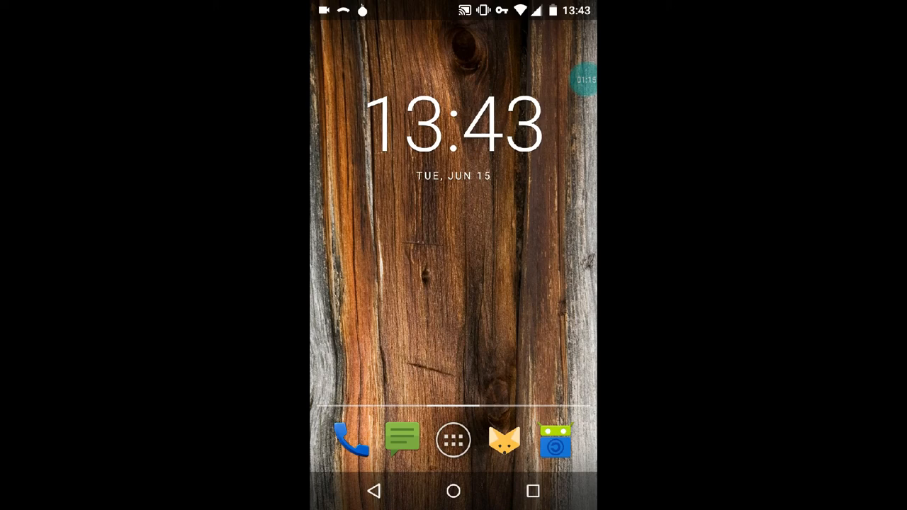
# Step: Find the Bitwarden Password Manager listing in Aurora Store by searching 'Bitwarden Password Manager'
pyautogui.click(454, 439)
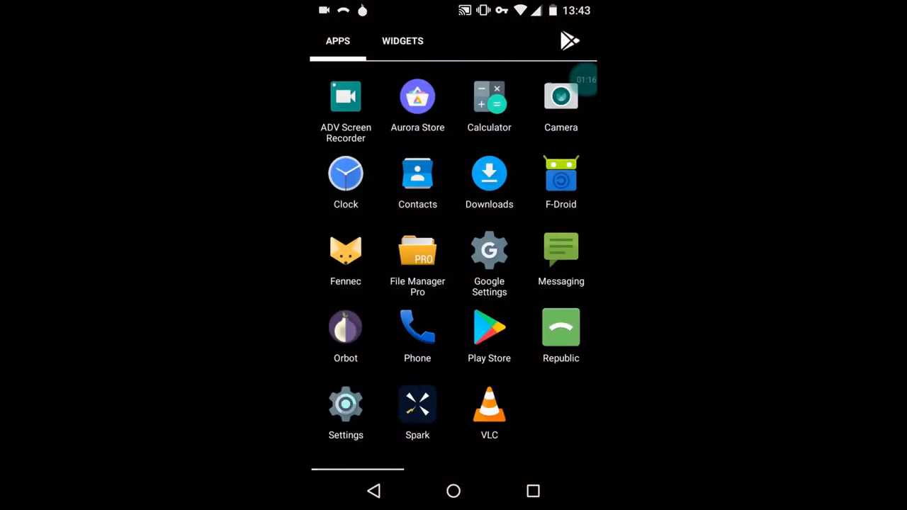
pyautogui.click(417, 96)
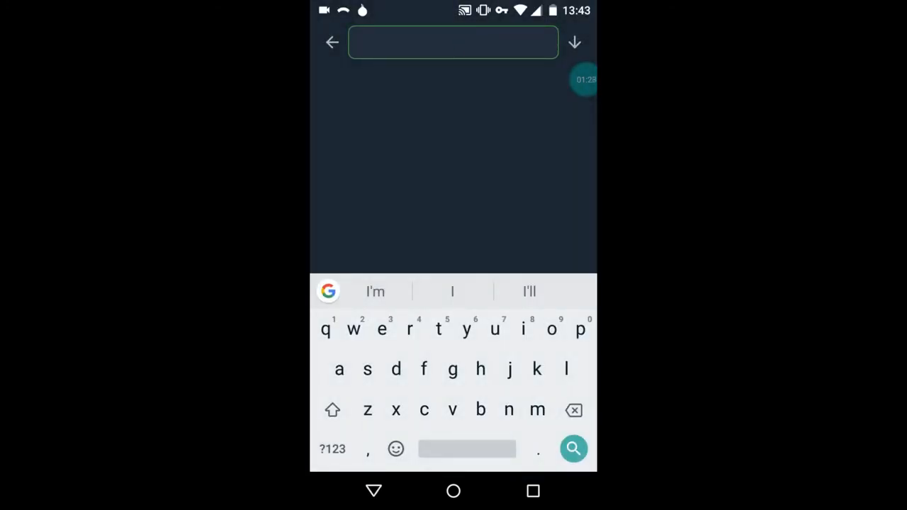
pyautogui.write('bitw')
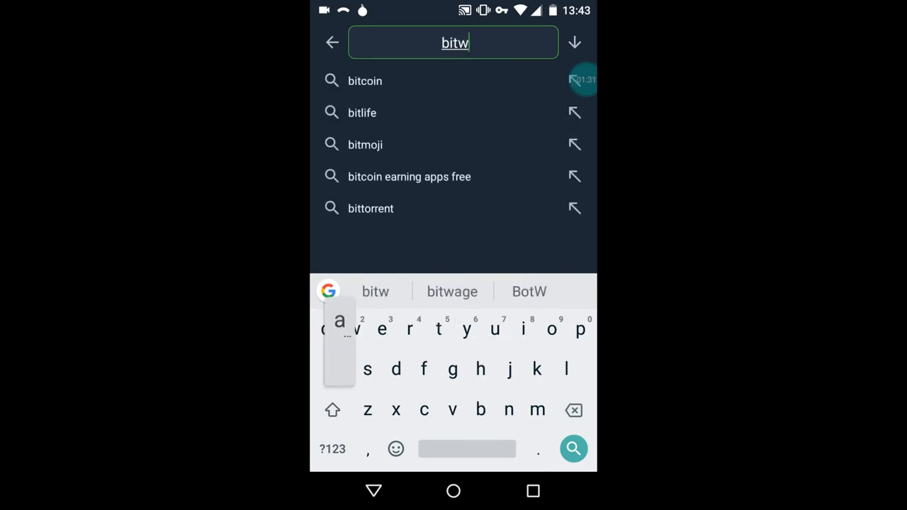
pyautogui.write('Bitwarden Password Manager')
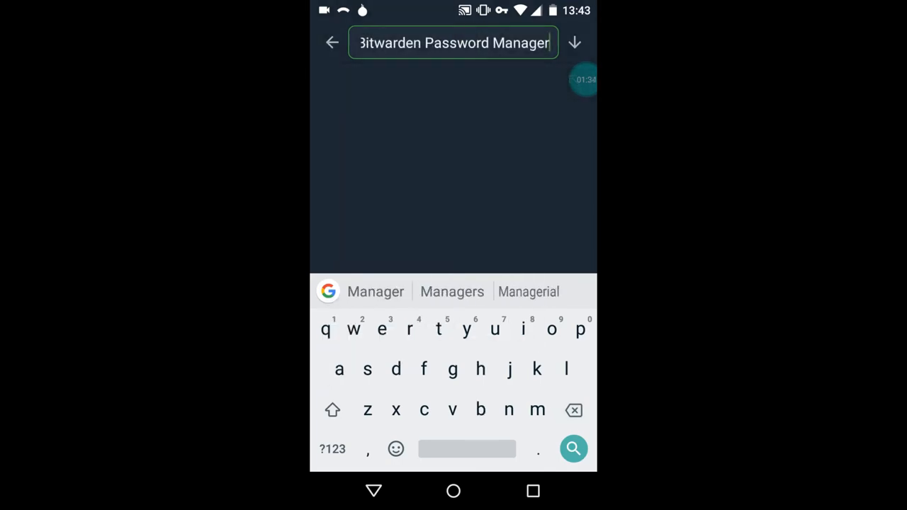
pyautogui.click(573, 447)
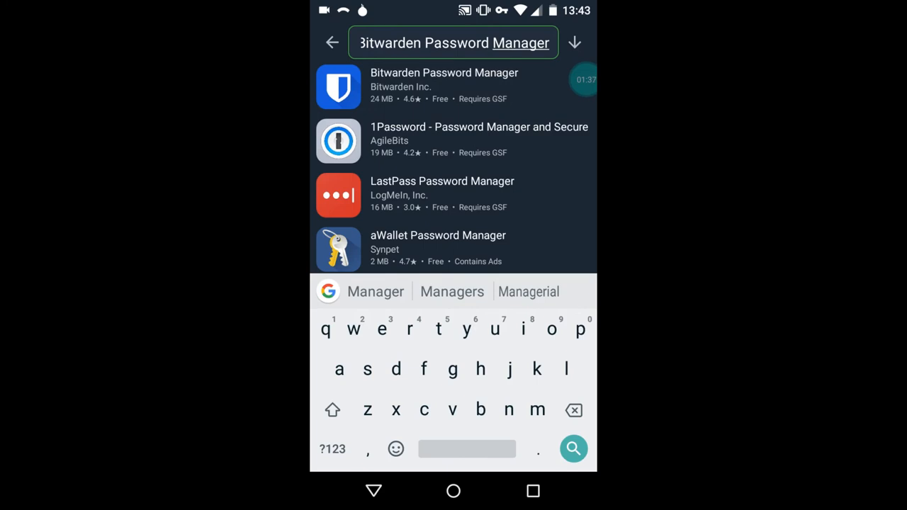
pyautogui.click(444, 85)
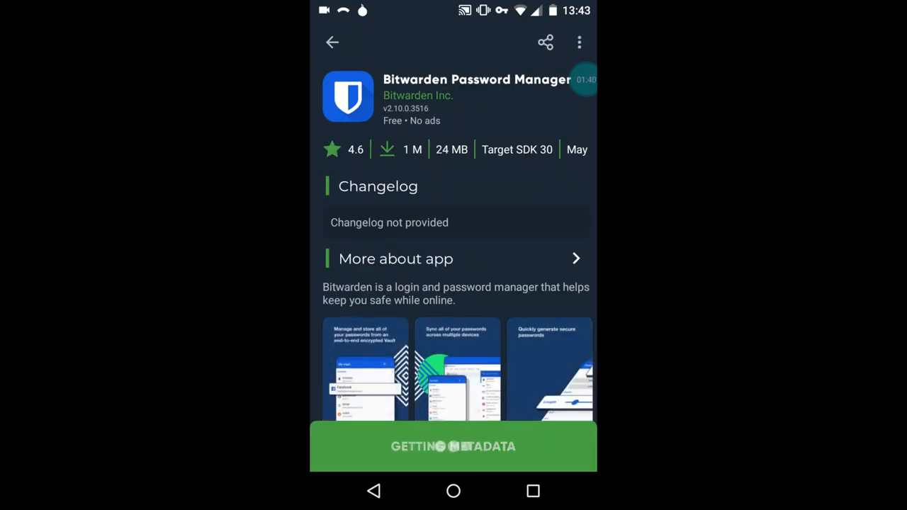
# Step: Install Bitwarden, confirming its permissions, and return to the home screen
pyautogui.click(454, 446)
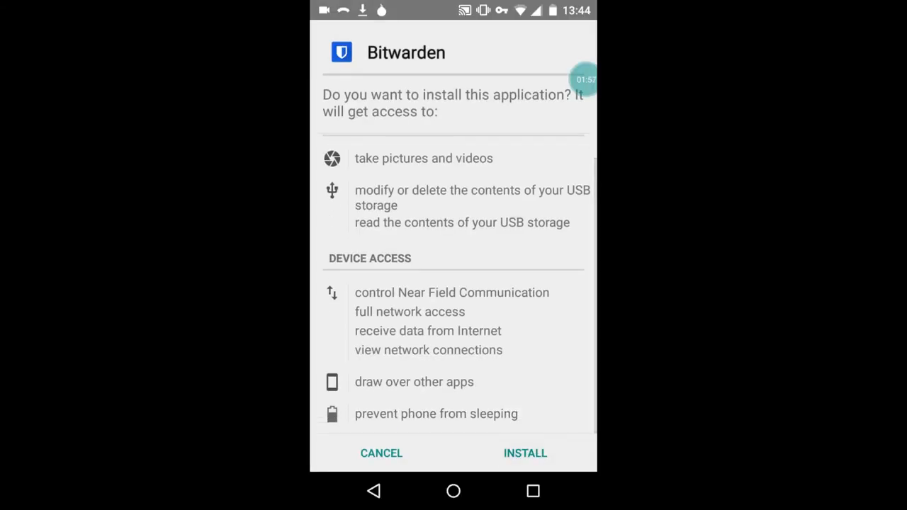
pyautogui.click(524, 454)
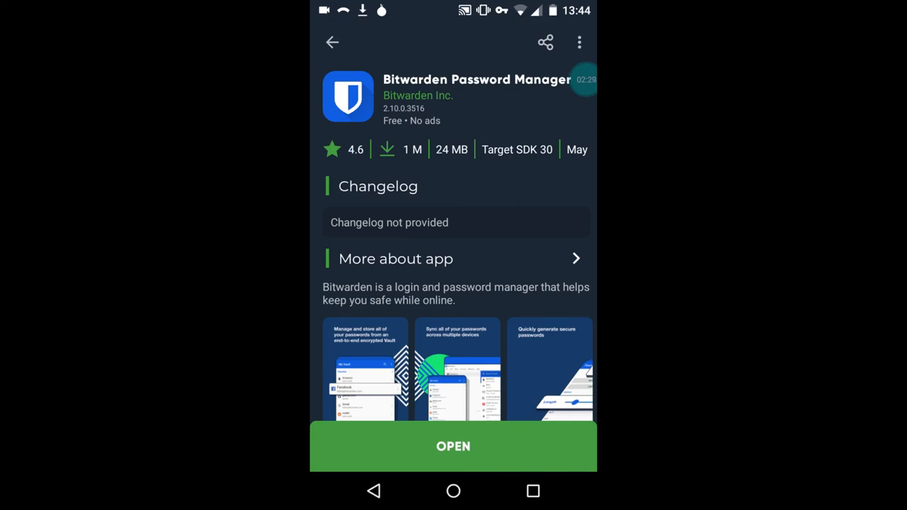
pyautogui.click(453, 490)
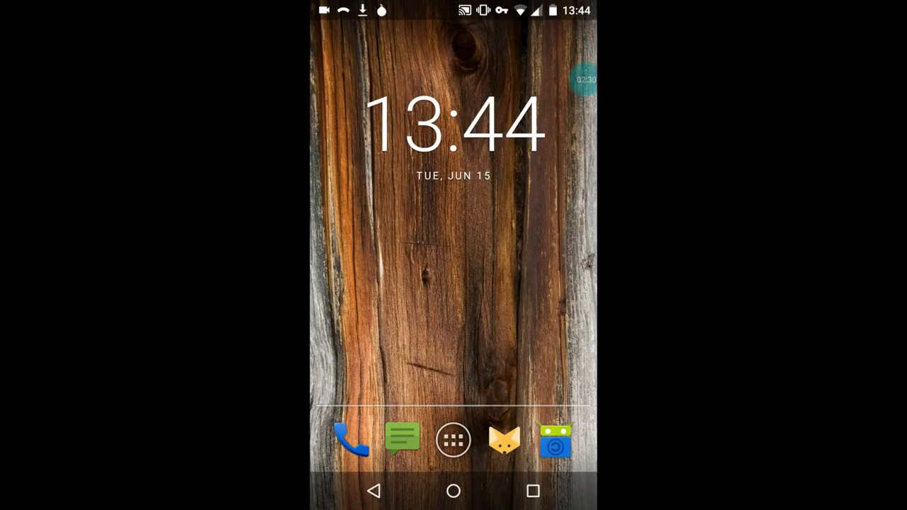
# Step: Tick Bitwarden in Orbot's VPN Mode app list so it routes through Tor alongside Spark
pyautogui.click(555, 440)
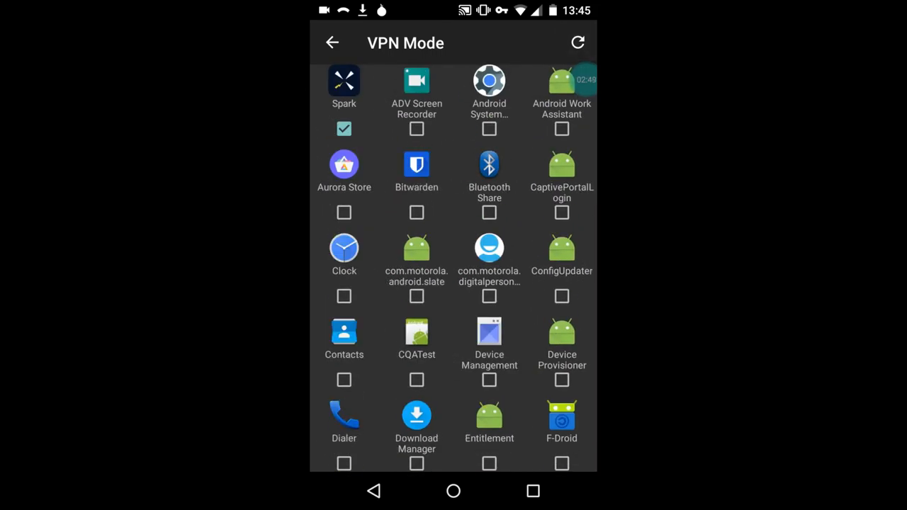
pyautogui.click(416, 212)
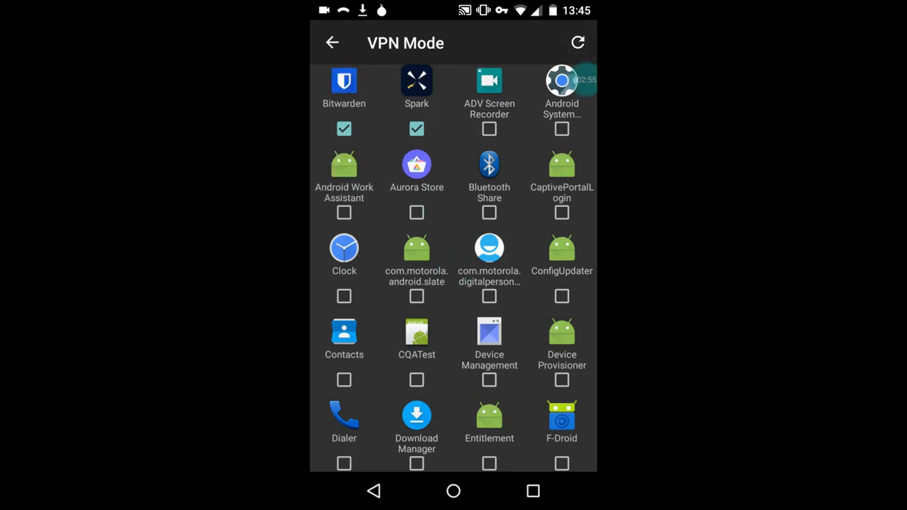
pyautogui.click(332, 42)
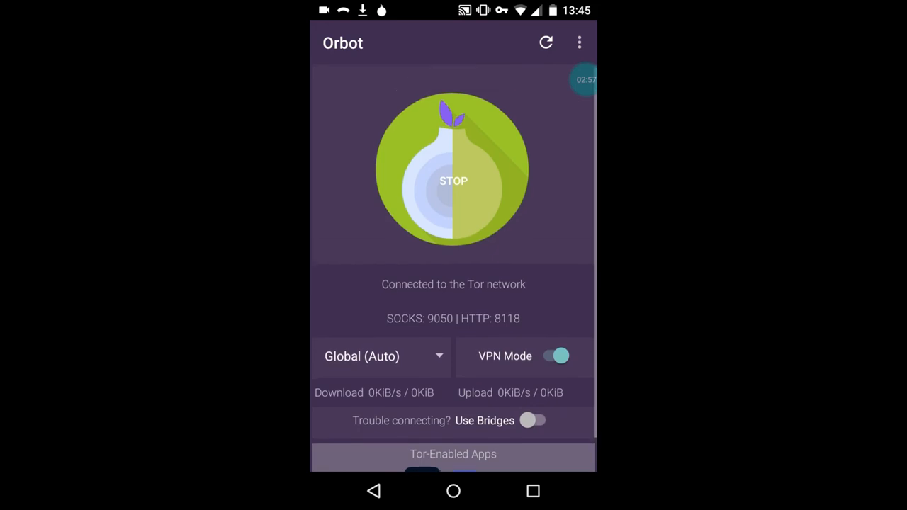